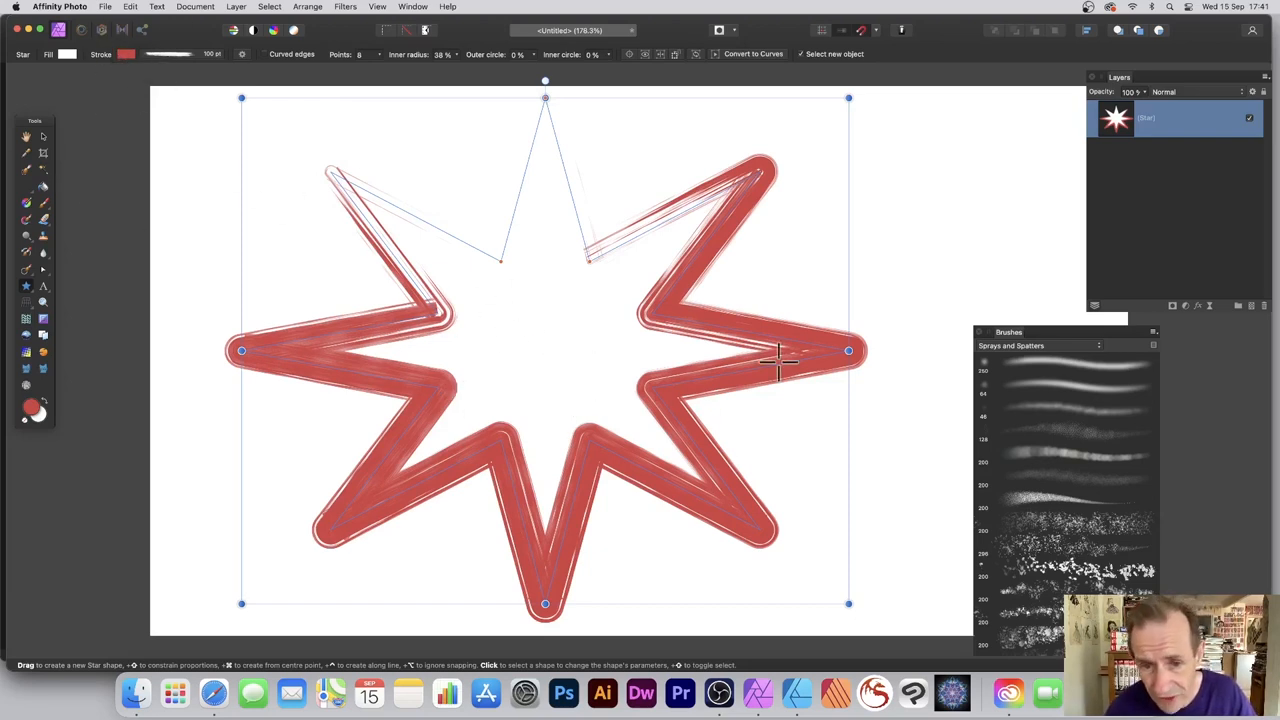
mouse_move(204, 70)
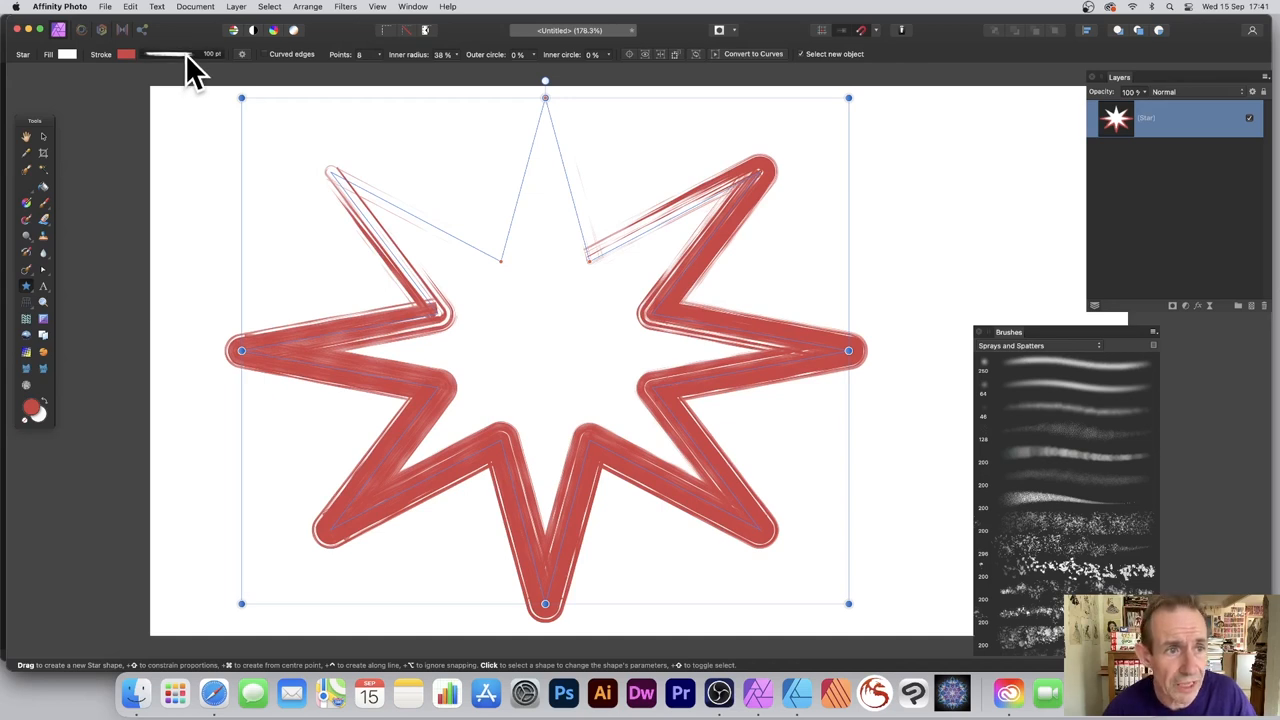
Show the stroke settings of the star with the red textured brush outline
click(168, 54)
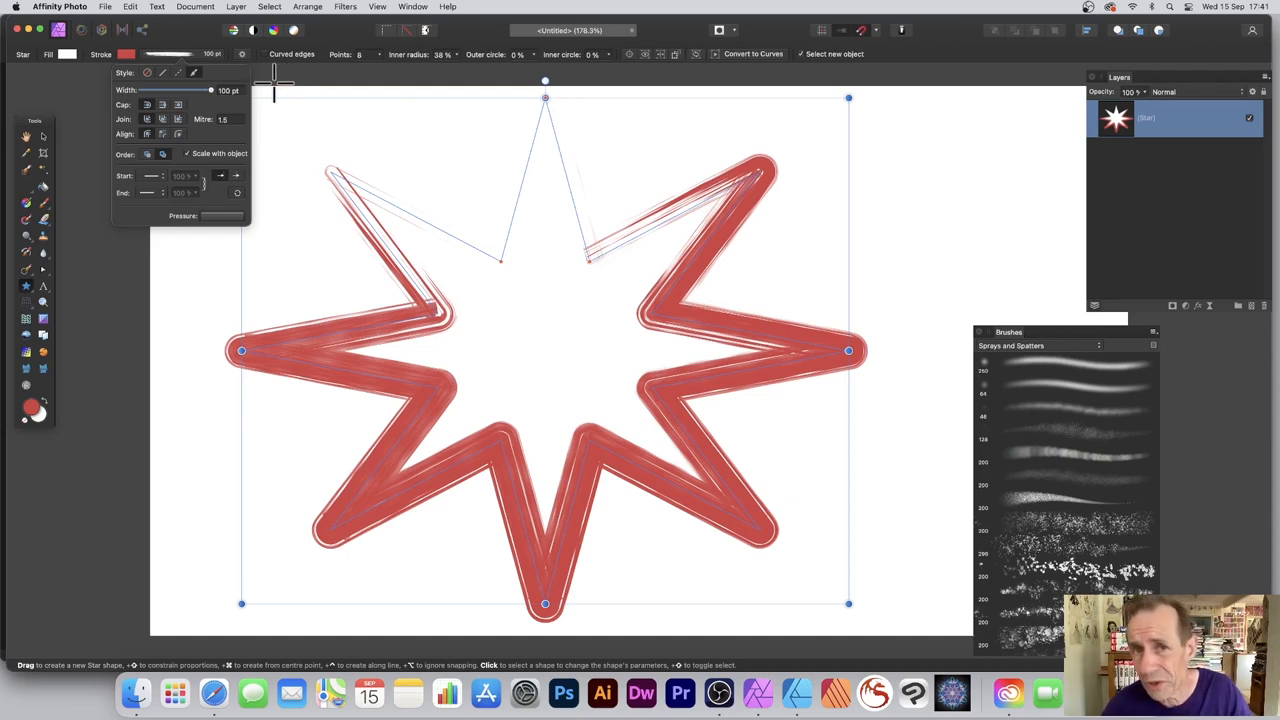
mouse_move(378, 90)
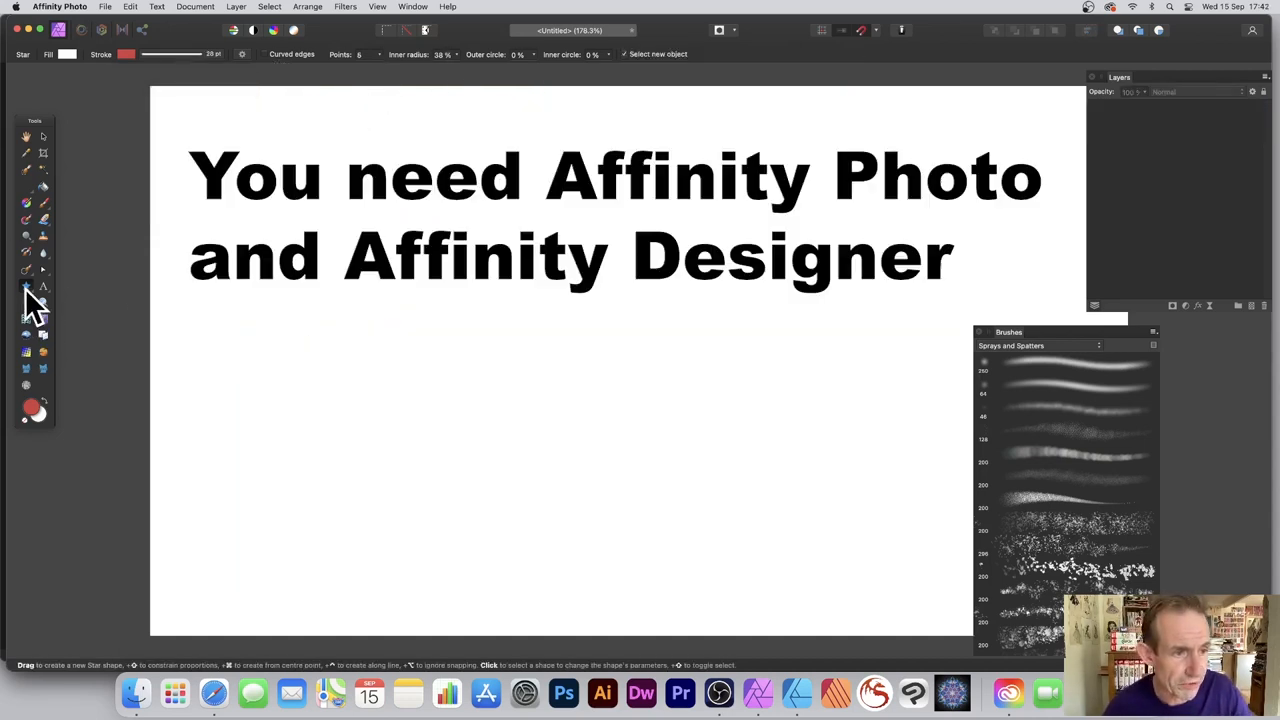
Choose the Ellipse Tool and draw a large circle with a plain red outline
click(26, 288)
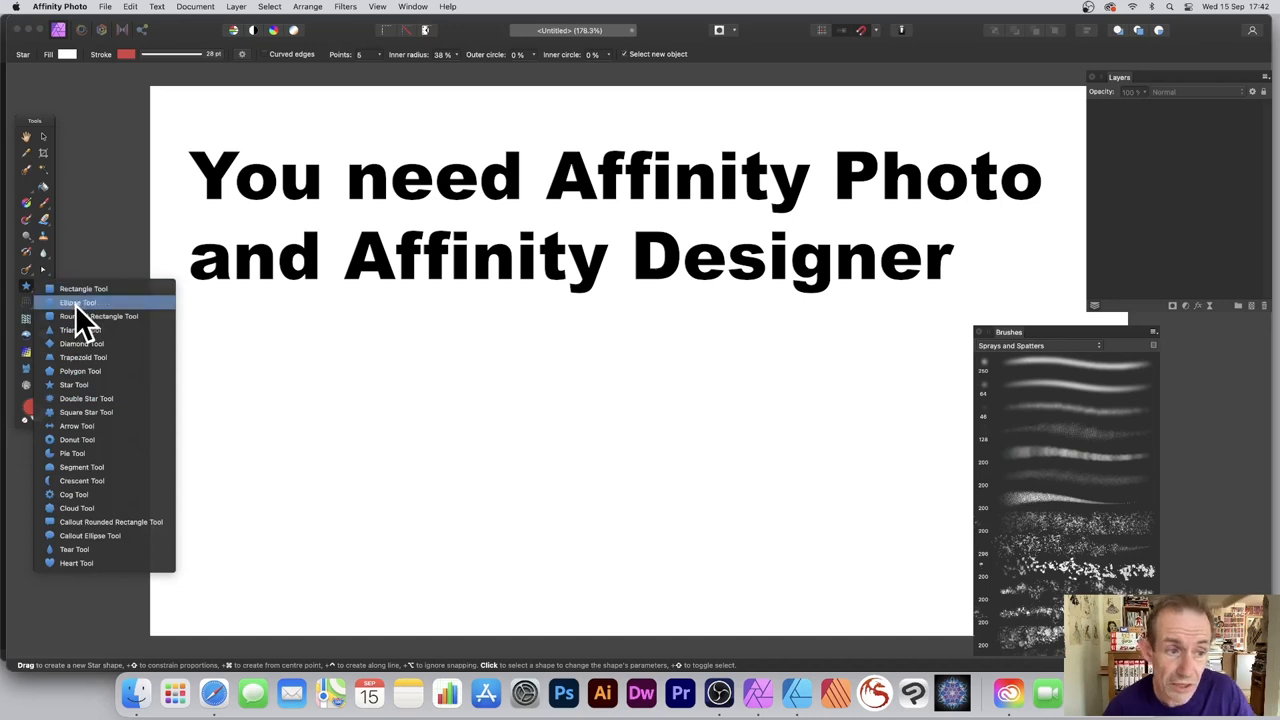
click(78, 302)
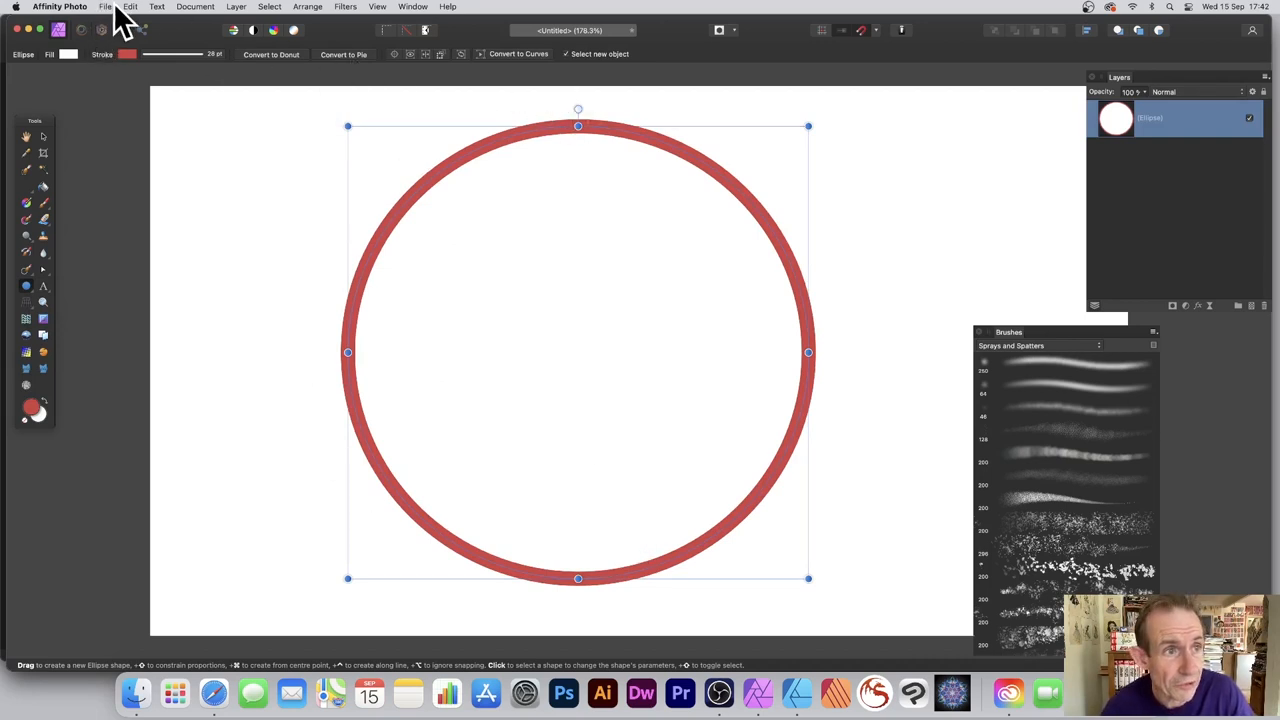
Hand the circle document over to Affinity Designer via File > Edit in Designer
click(112, 8)
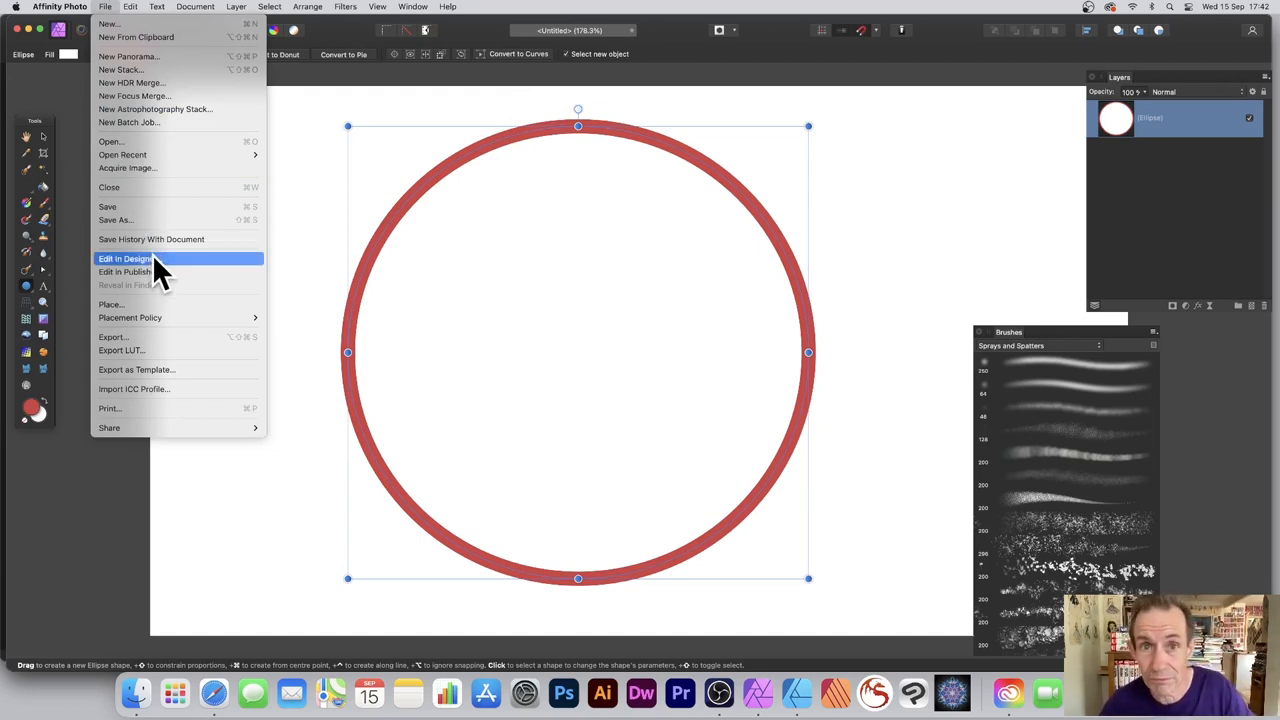
click(124, 260)
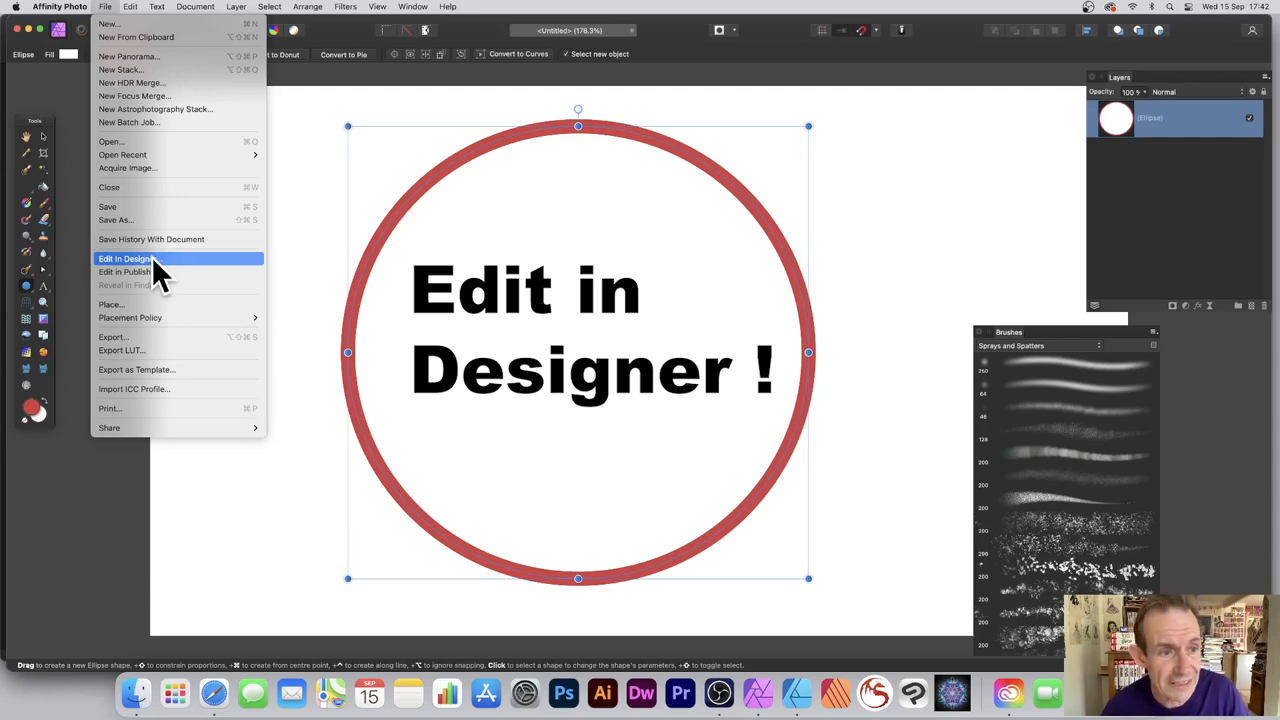
click(126, 258)
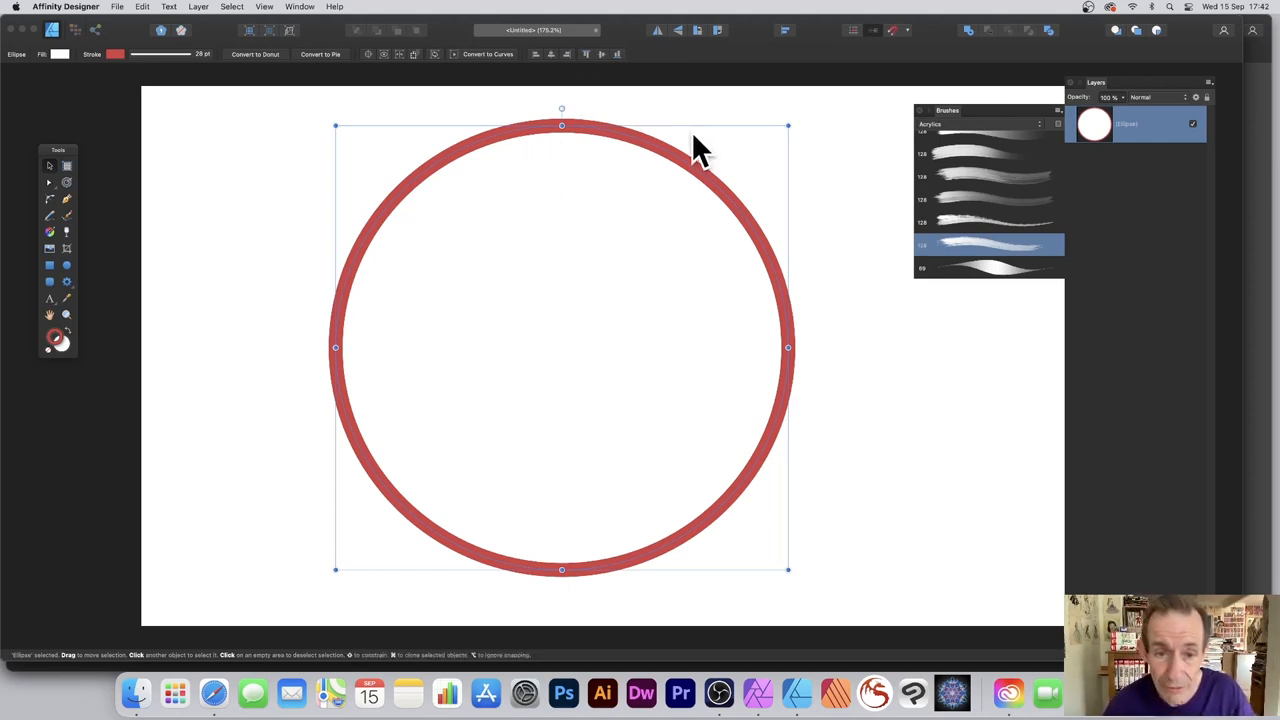
mouse_move(390, 150)
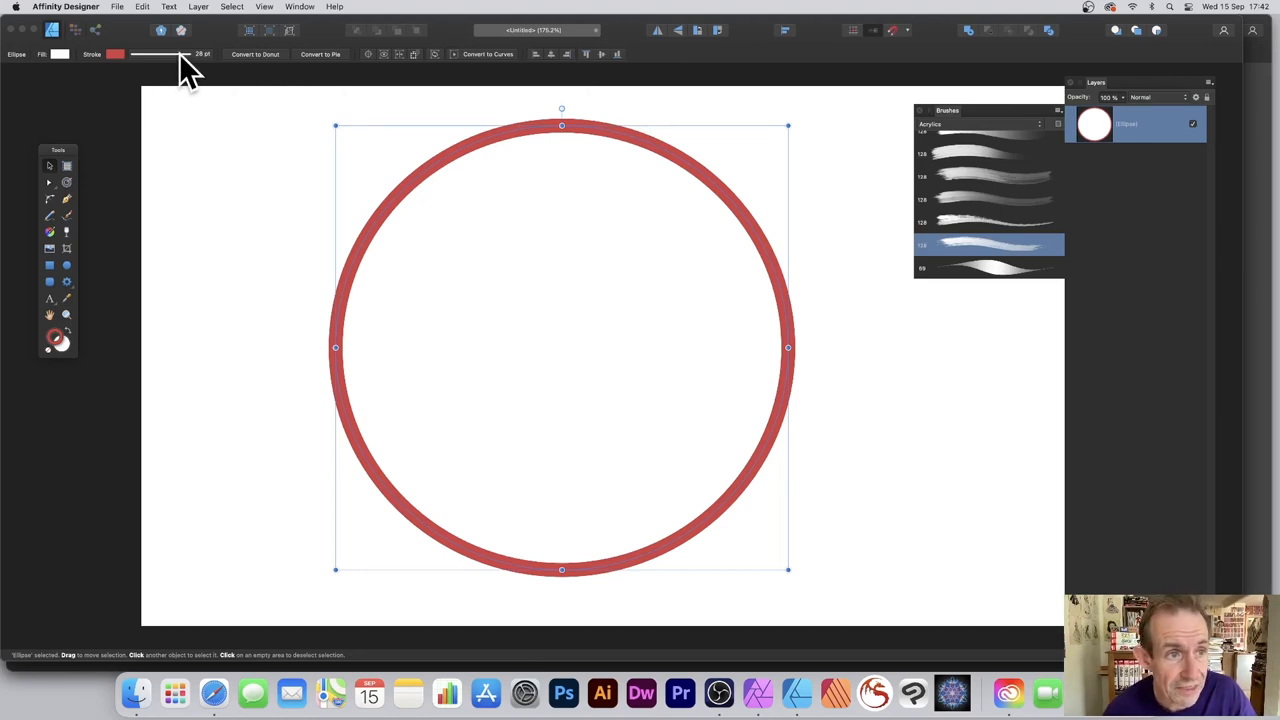
Show the circle's stroke settings beside the Acrylics brush set
click(120, 54)
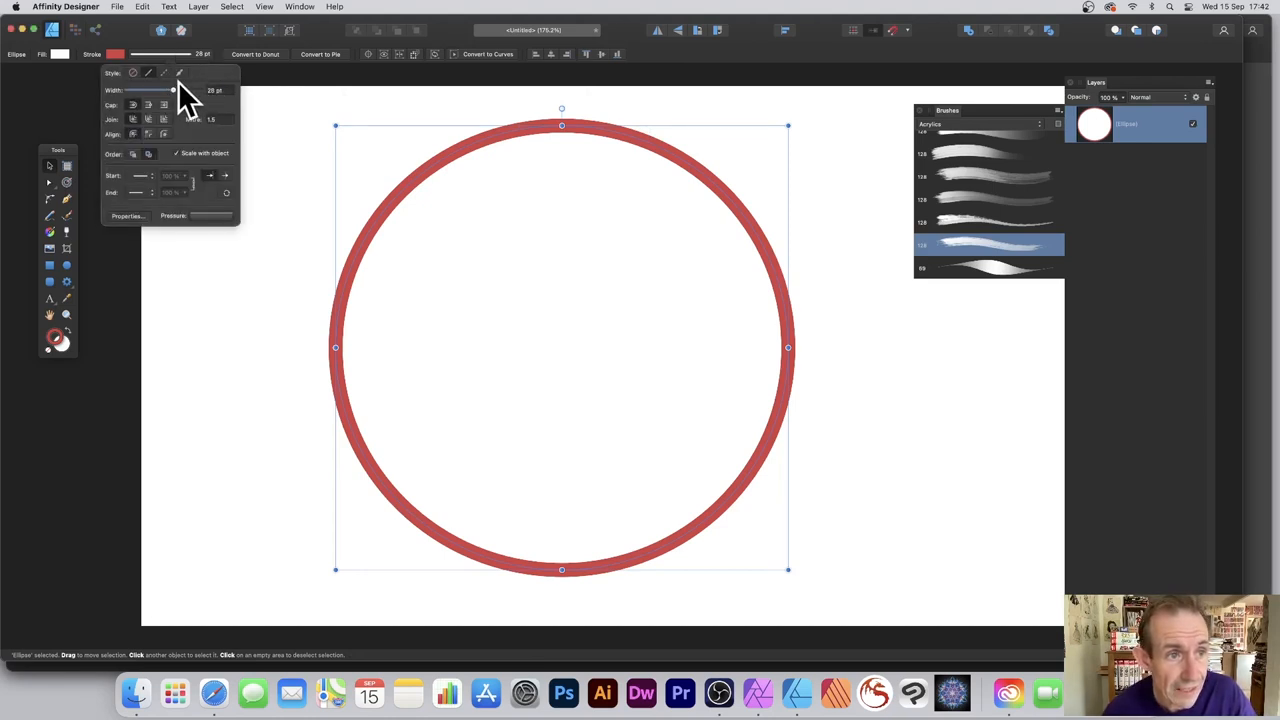
mouse_move(222, 88)
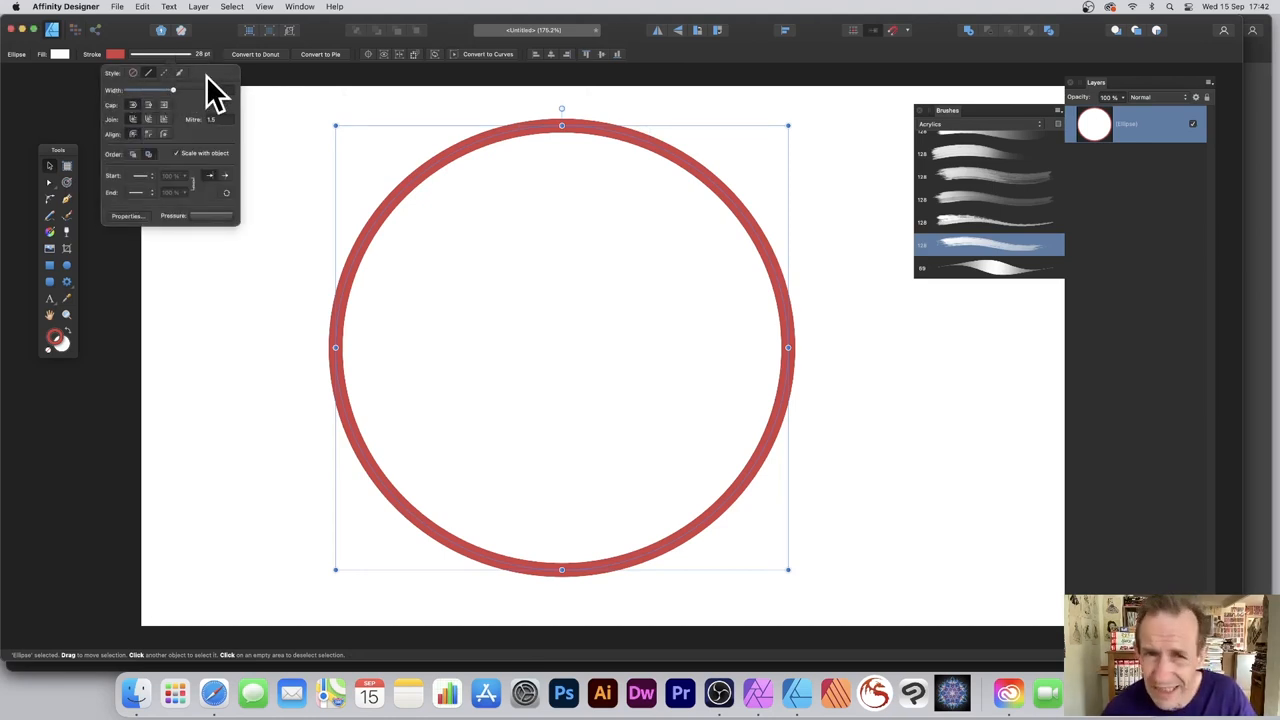
mouse_move(240, 100)
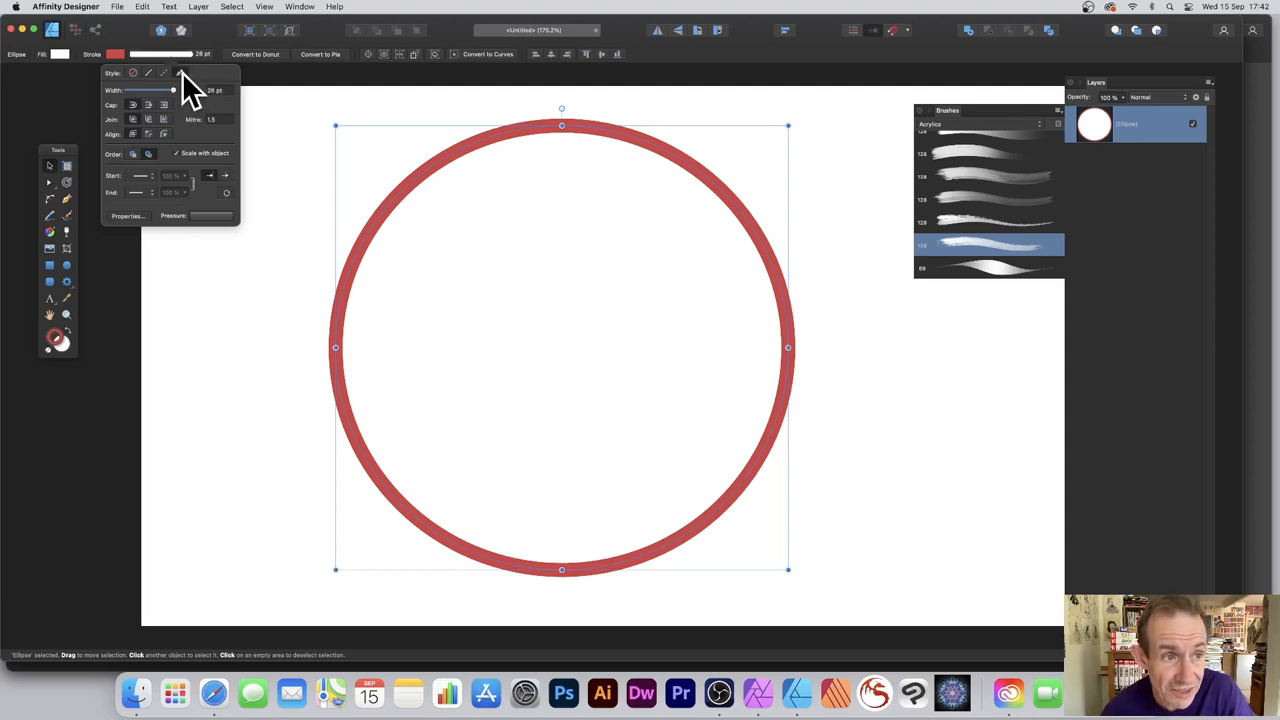
mouse_move(1010, 180)
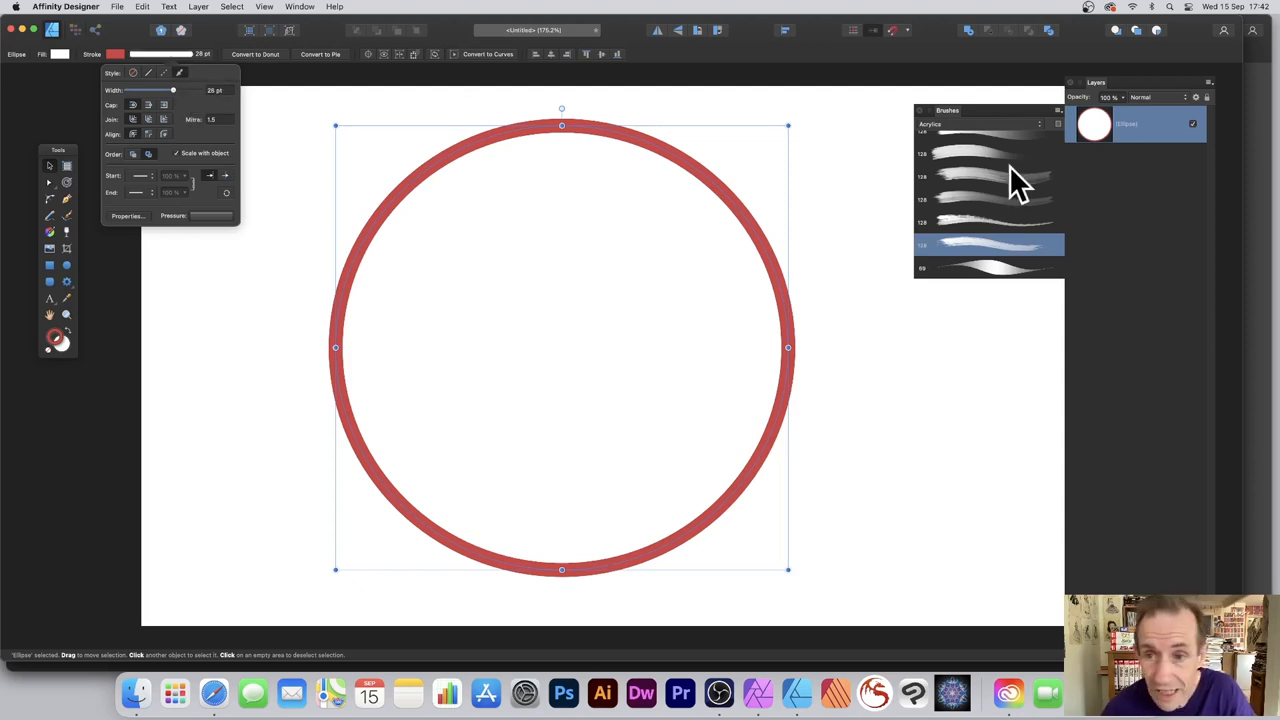
mouse_move(976, 204)
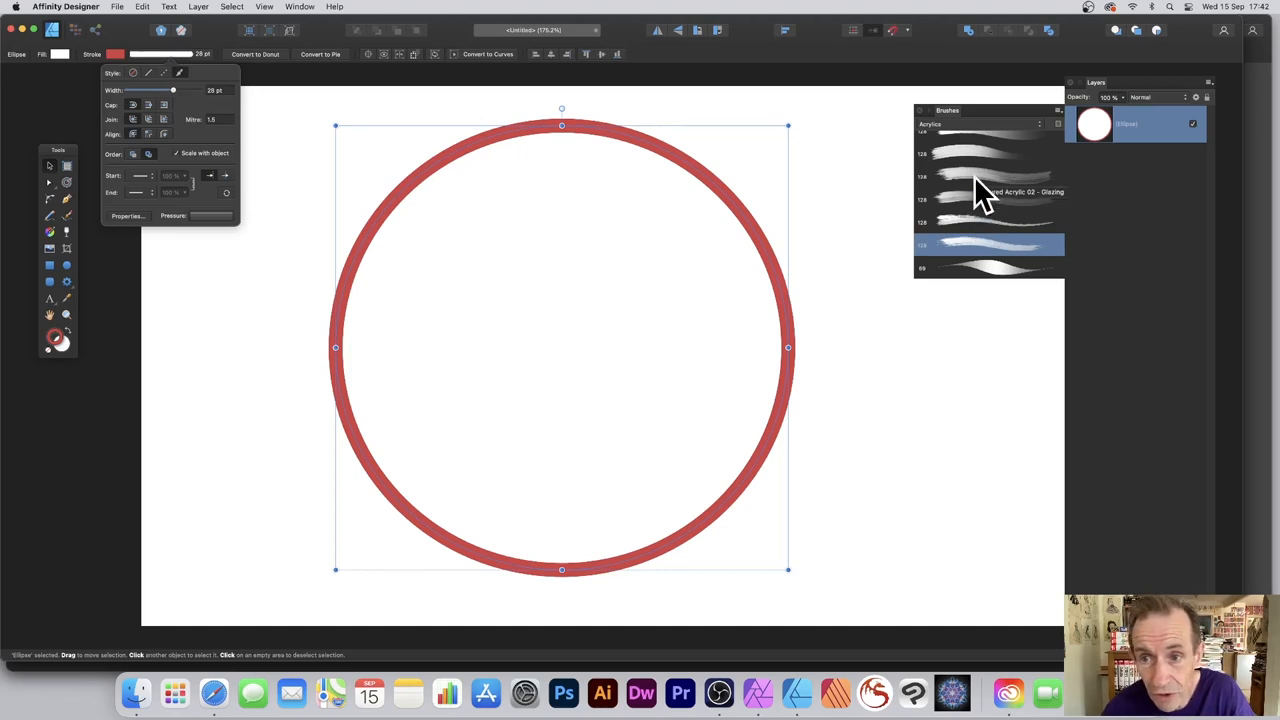
Apply an acrylic brush to the circle's red outline and return the document to Affinity Photo
click(990, 184)
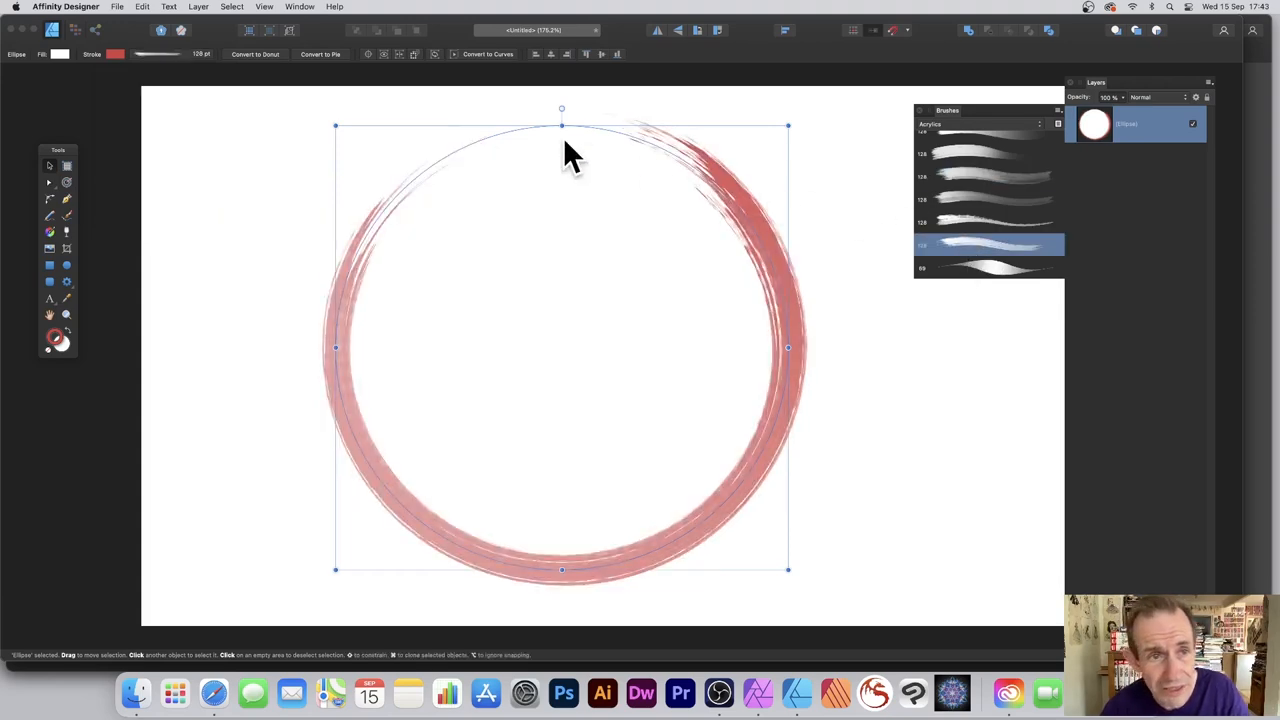
click(232, 8)
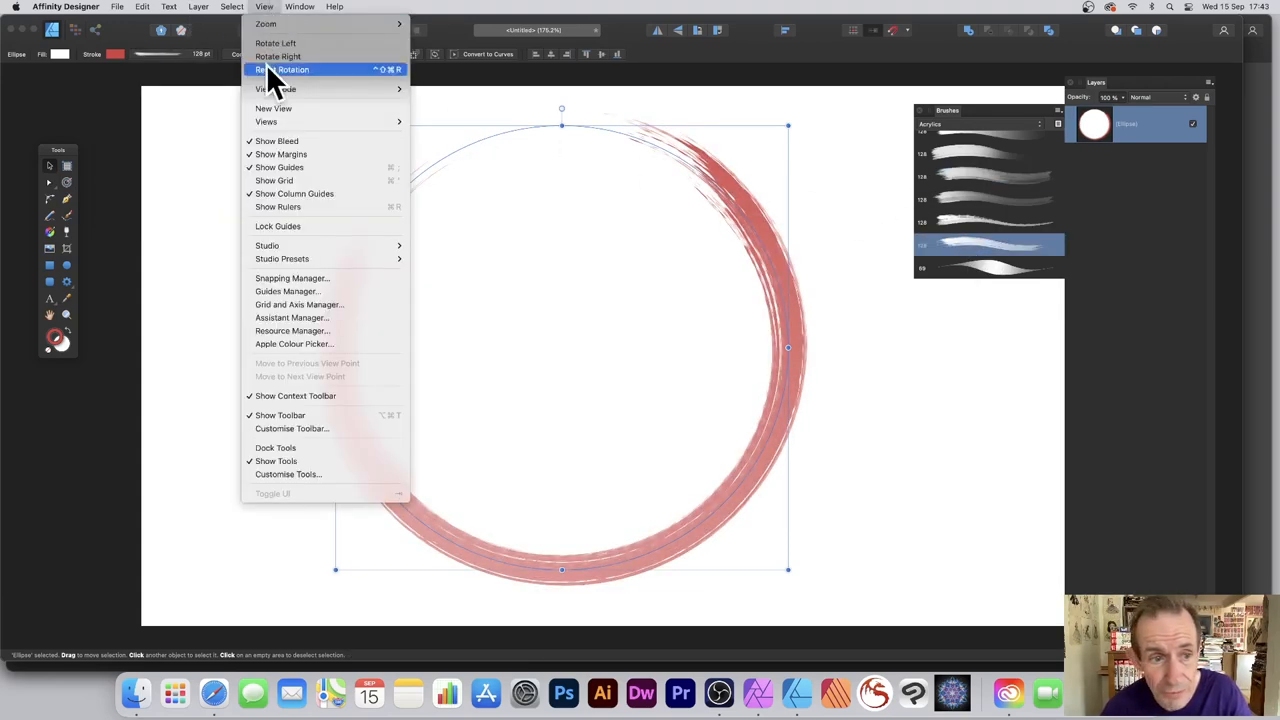
mouse_move(268, 244)
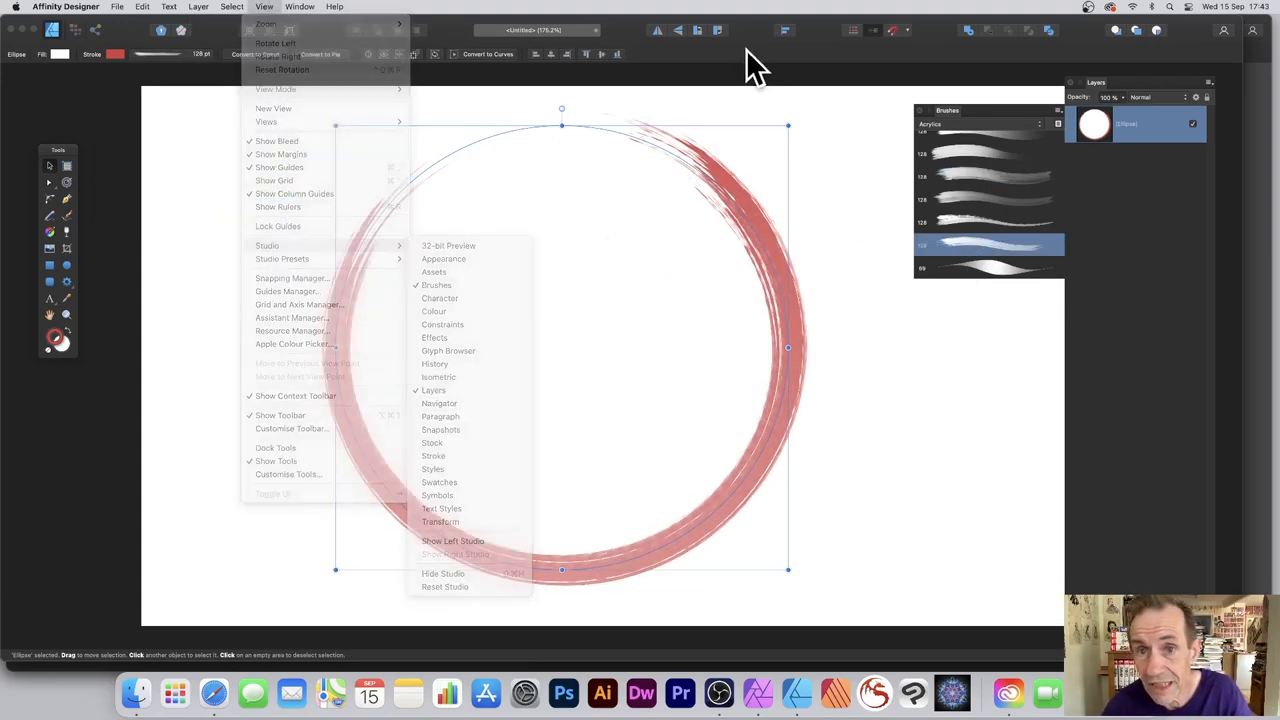
click(122, 8)
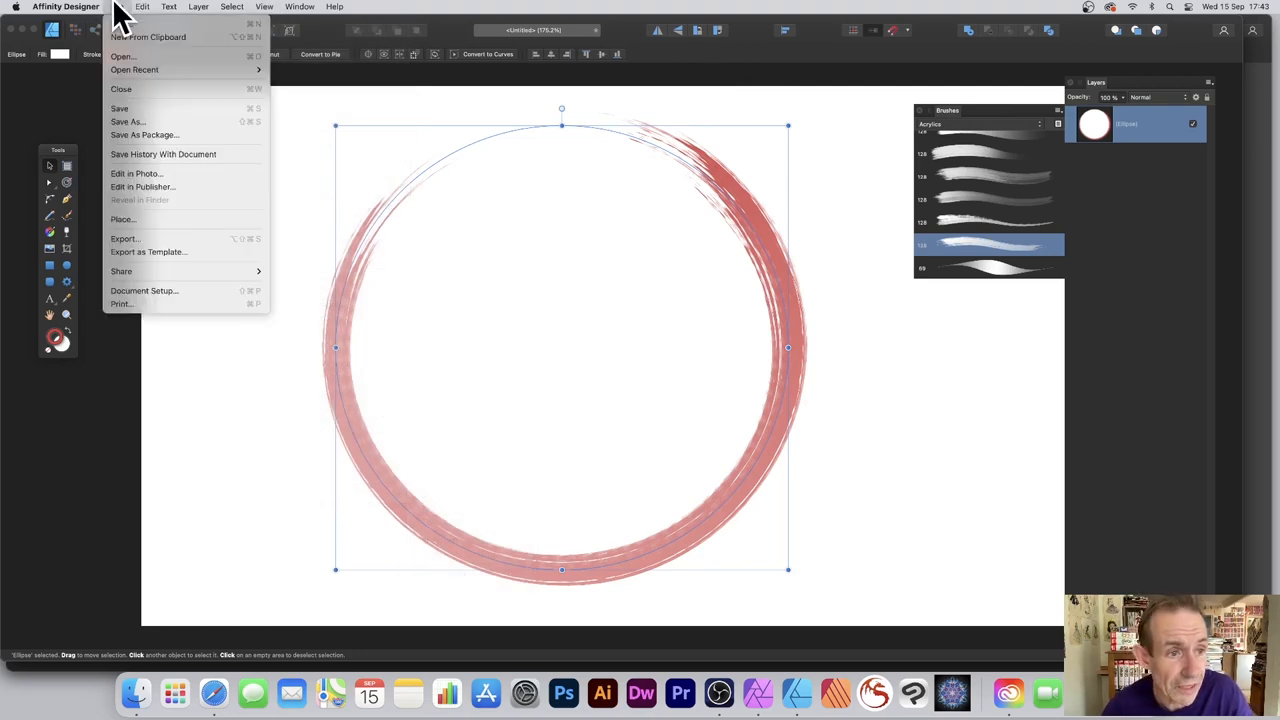
mouse_move(150, 188)
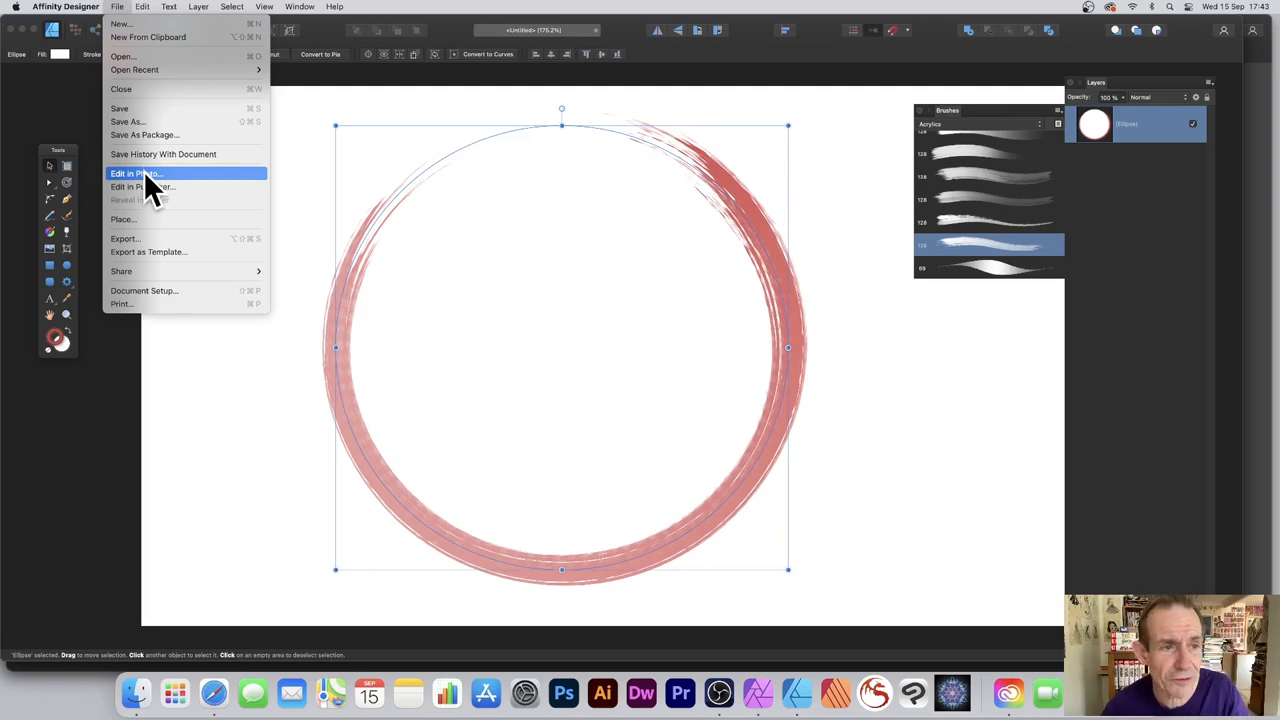
click(136, 172)
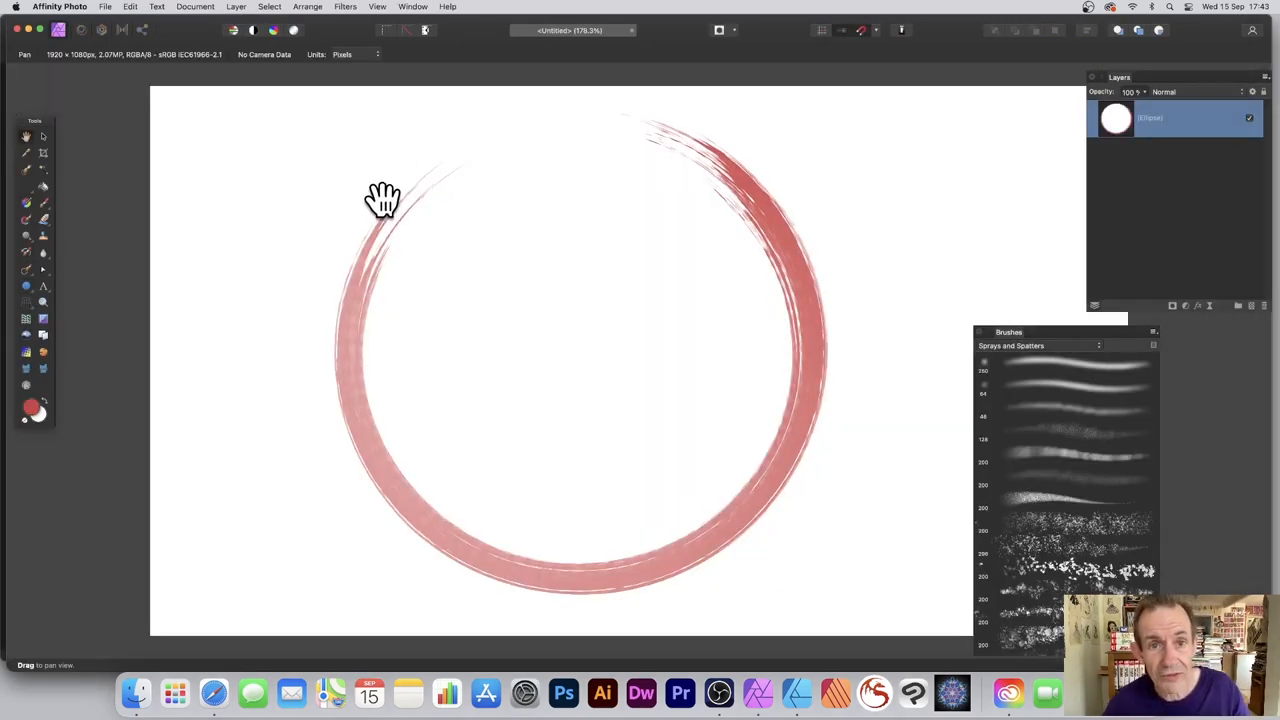
mouse_move(58, 158)
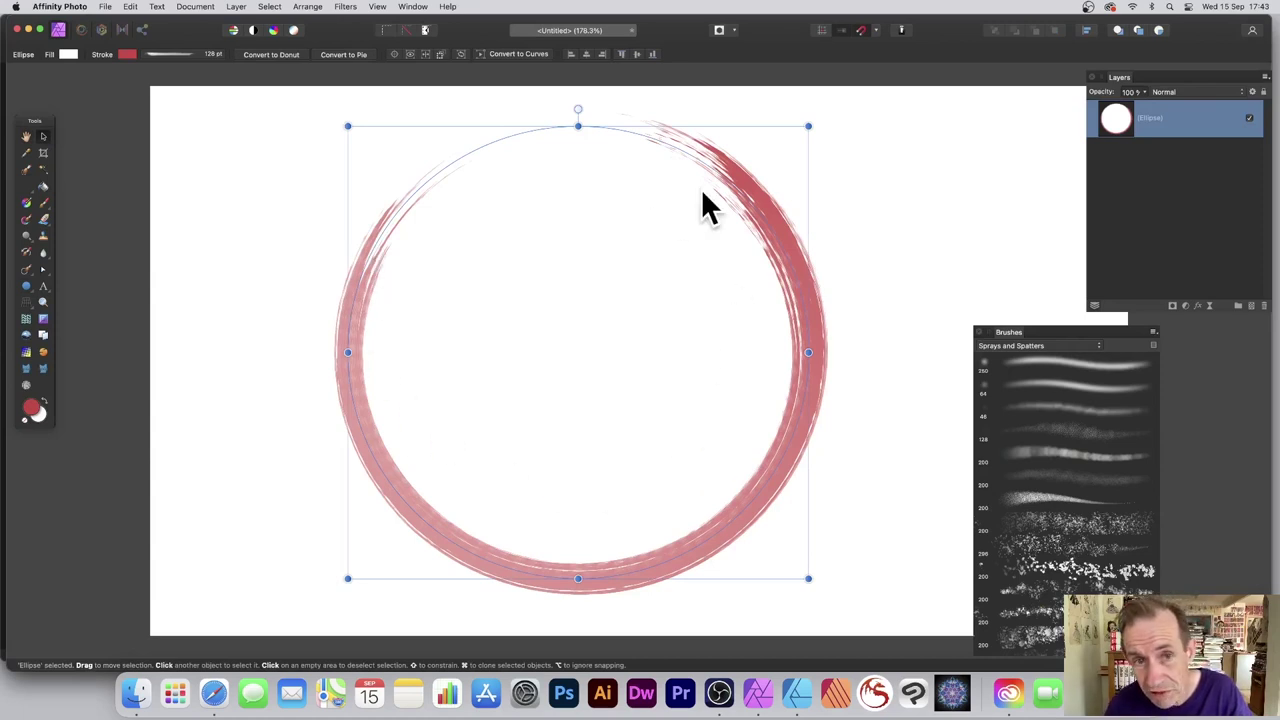
mouse_move(384, 430)
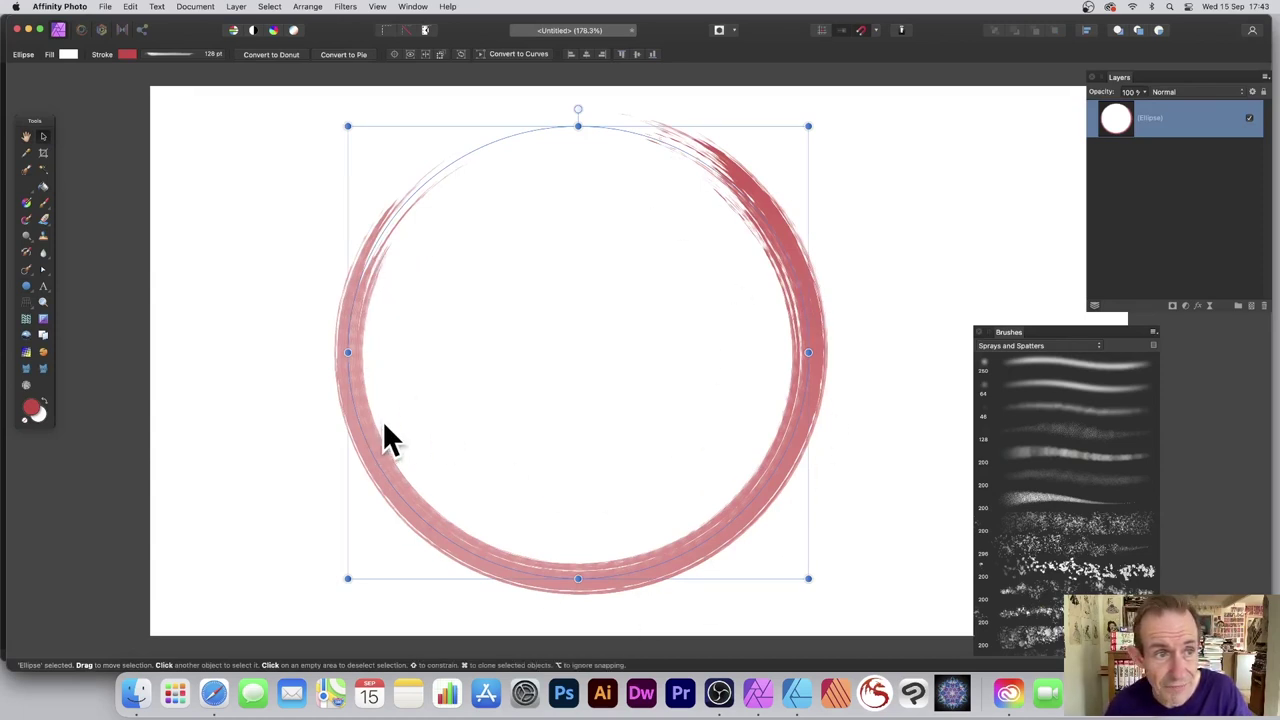
Change the circle's brush-stroke outline from red to green in the Colour Chooser
click(164, 54)
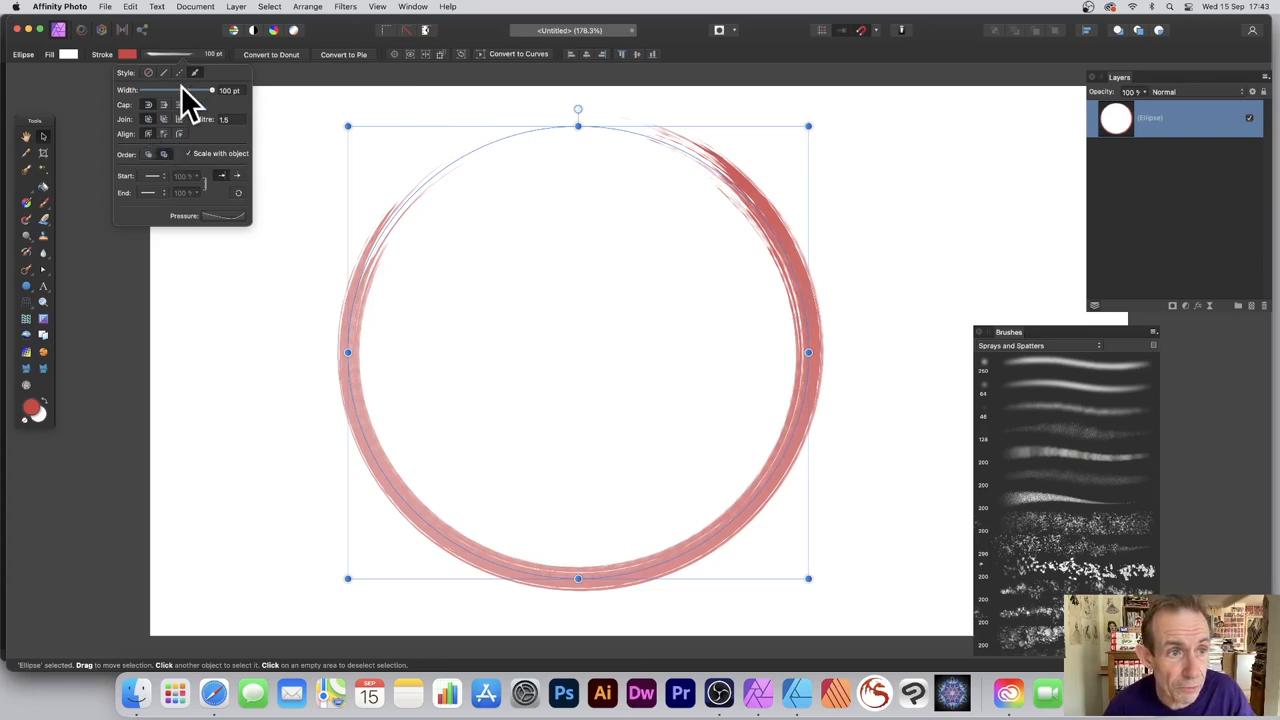
mouse_move(40, 414)
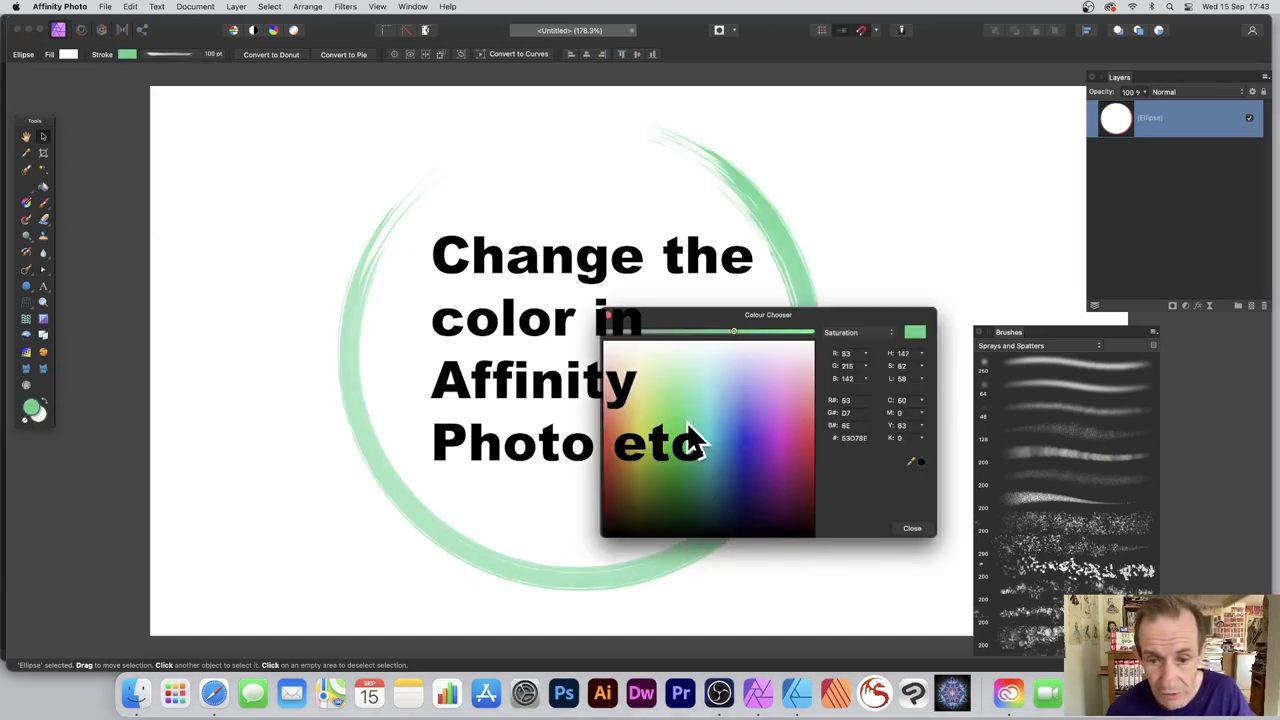
click(910, 528)
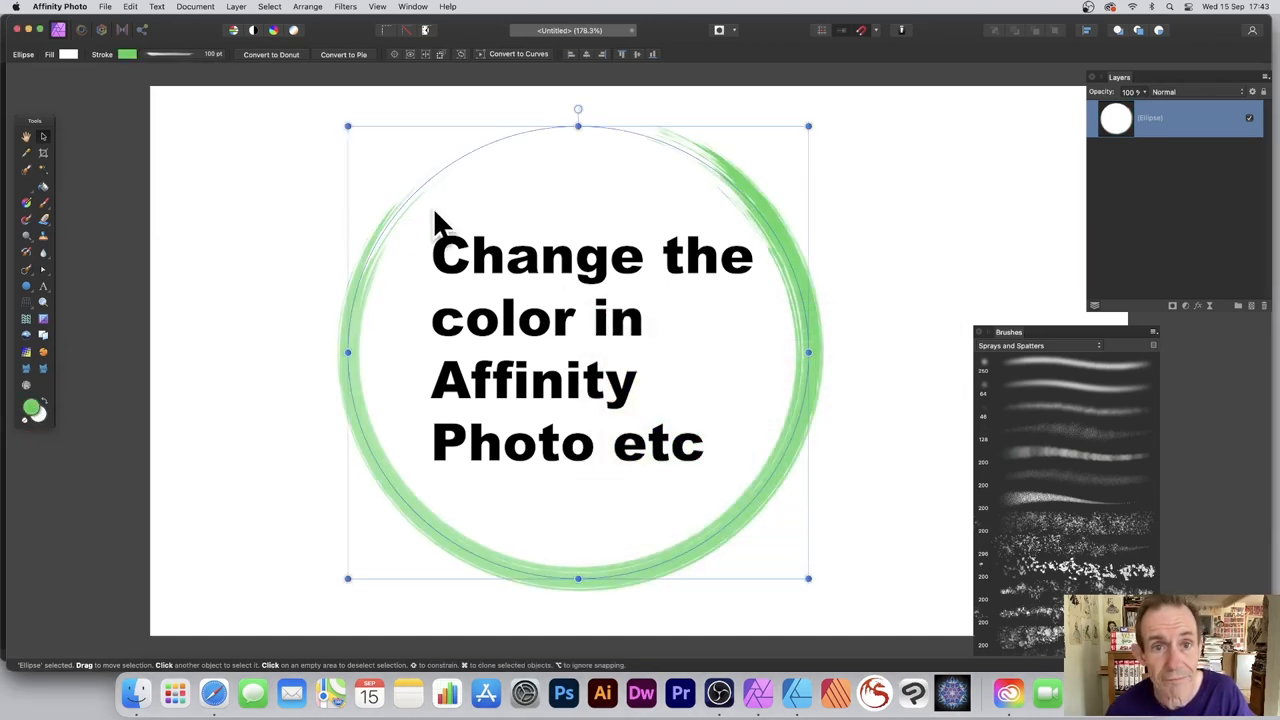